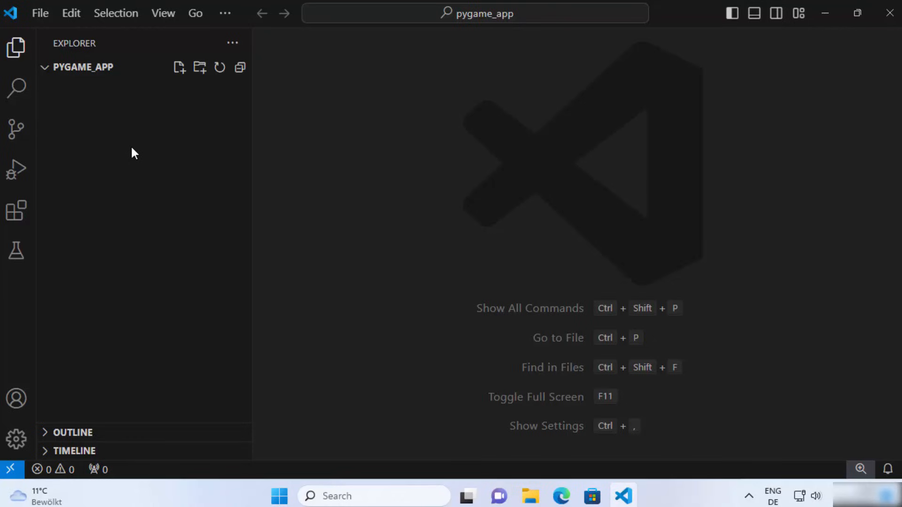
# Step: Create a new file named test.py in the pygame_app project folder
pyautogui.click(179, 68)
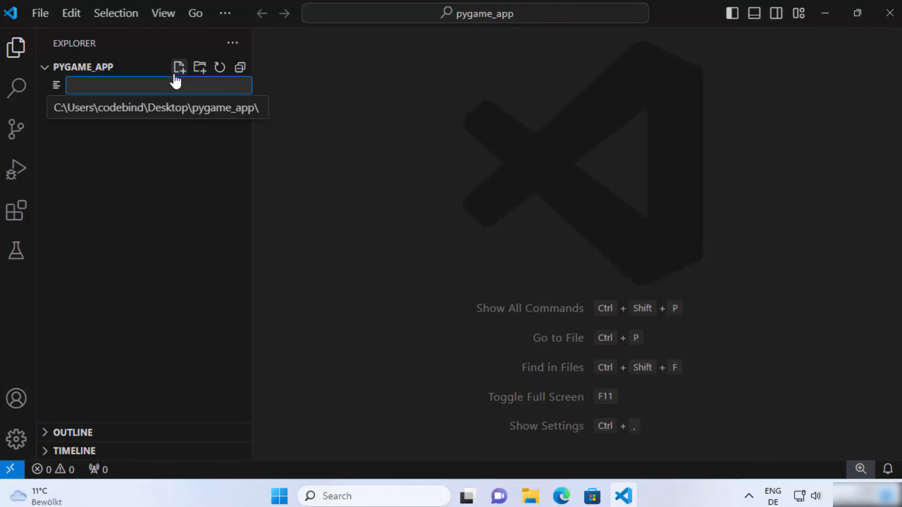
pyautogui.write('te')
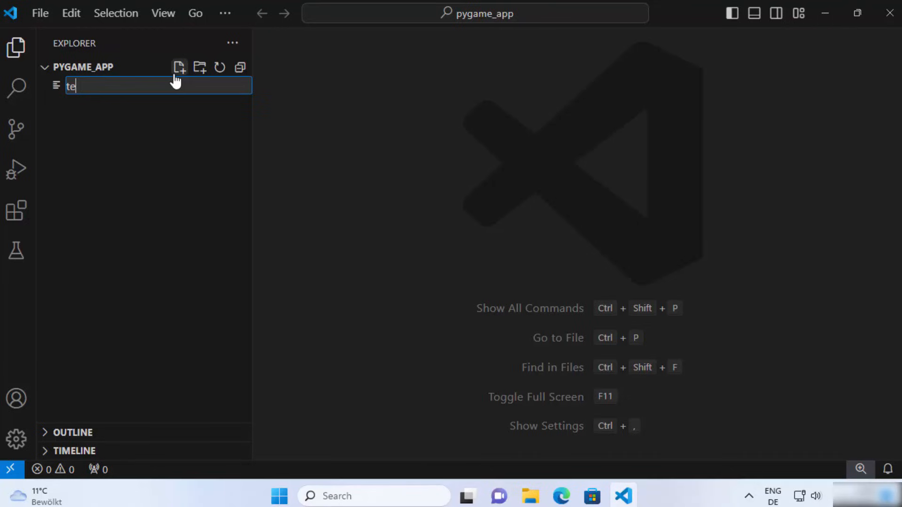
pyautogui.write('st.py')
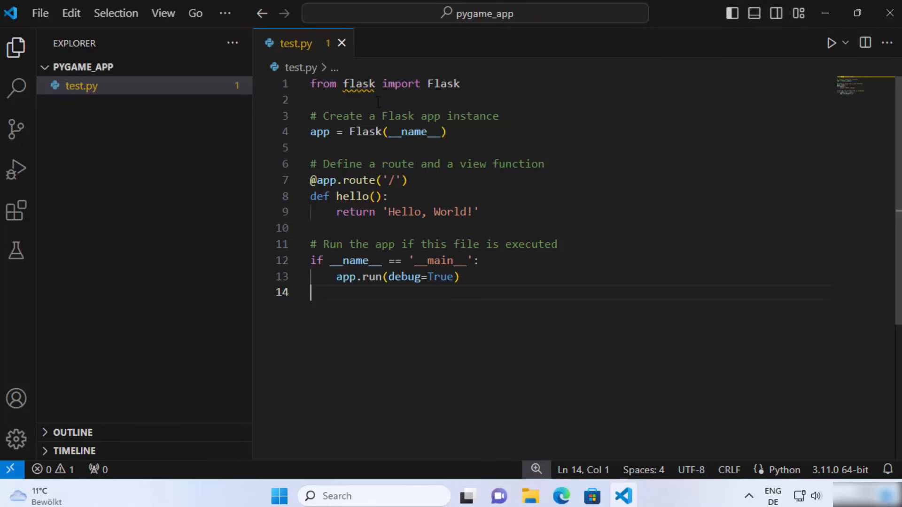
pyautogui.moveTo(357, 84)
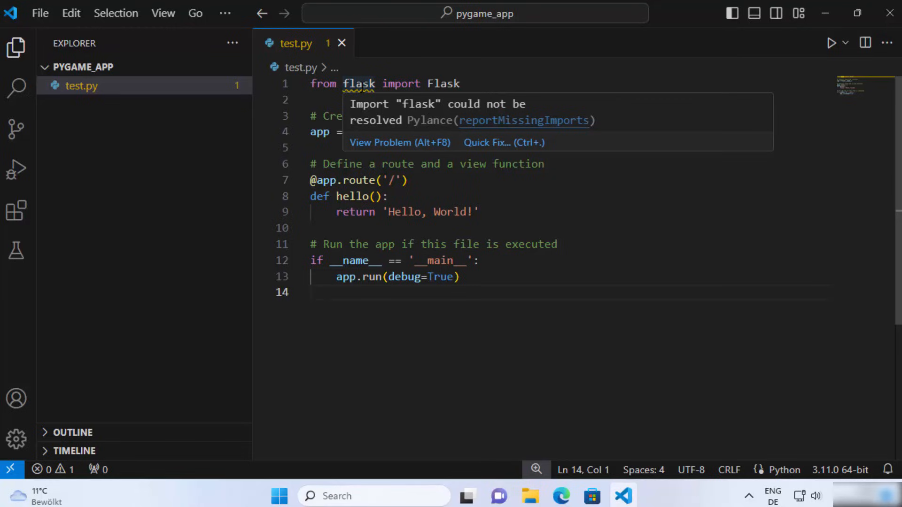
pyautogui.moveTo(380, 114)
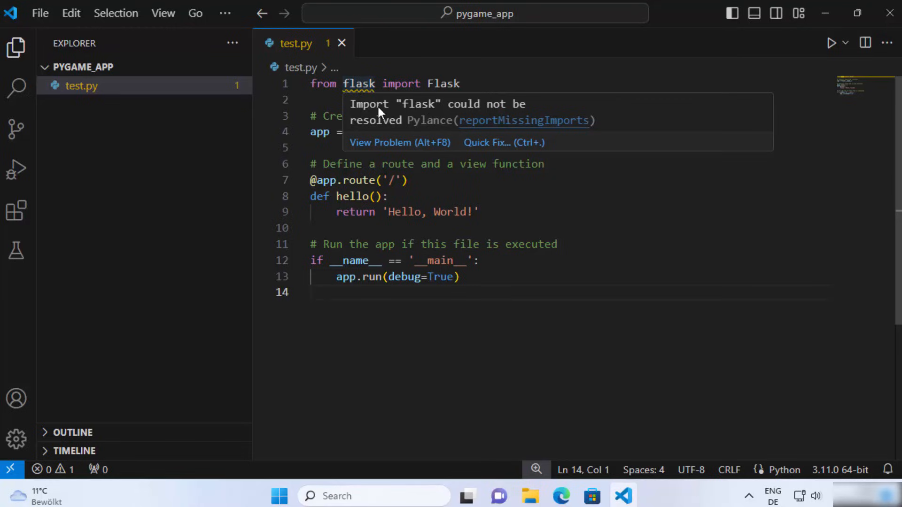
pyautogui.moveTo(410, 130)
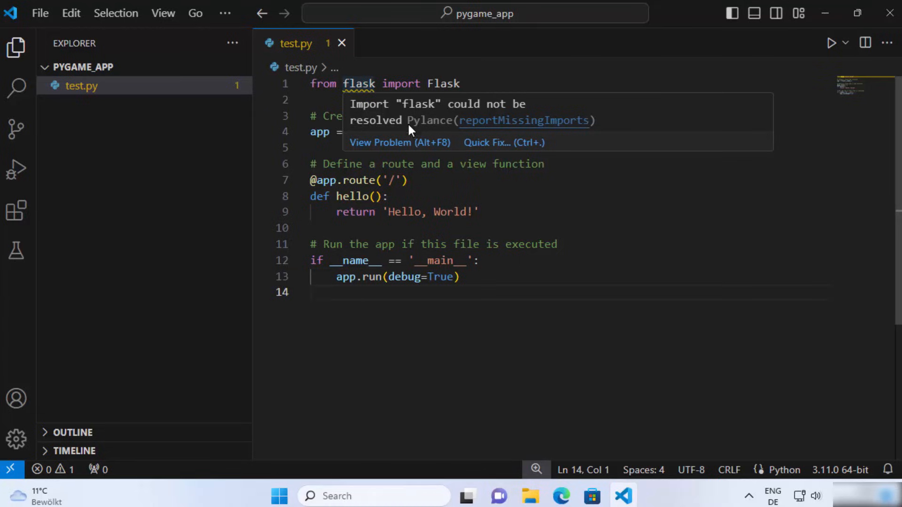
# Step: Dismiss the unresolved flask import warning shown over the Hello World code
pyautogui.click(429, 244)
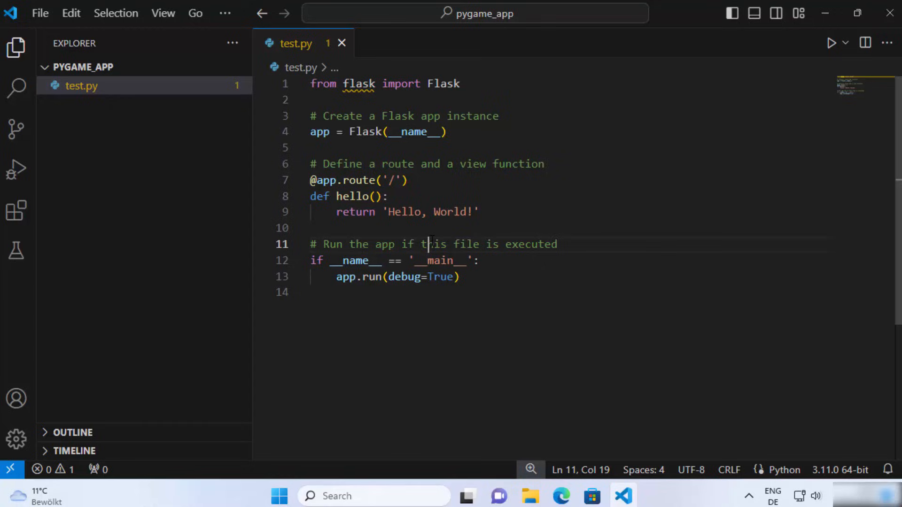
pyautogui.moveTo(201, 199)
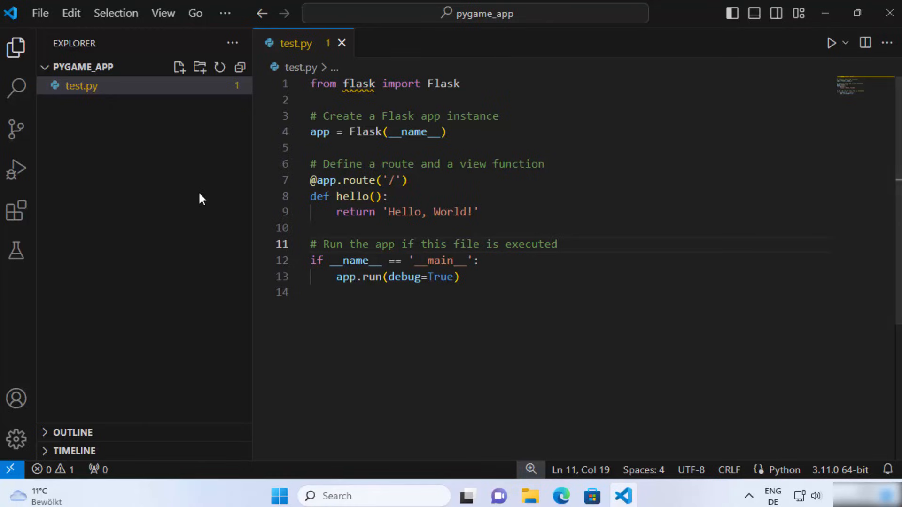
# Step: Open a Command Prompt terminal session in the pygame_app folder below the editor
pyautogui.click(224, 13)
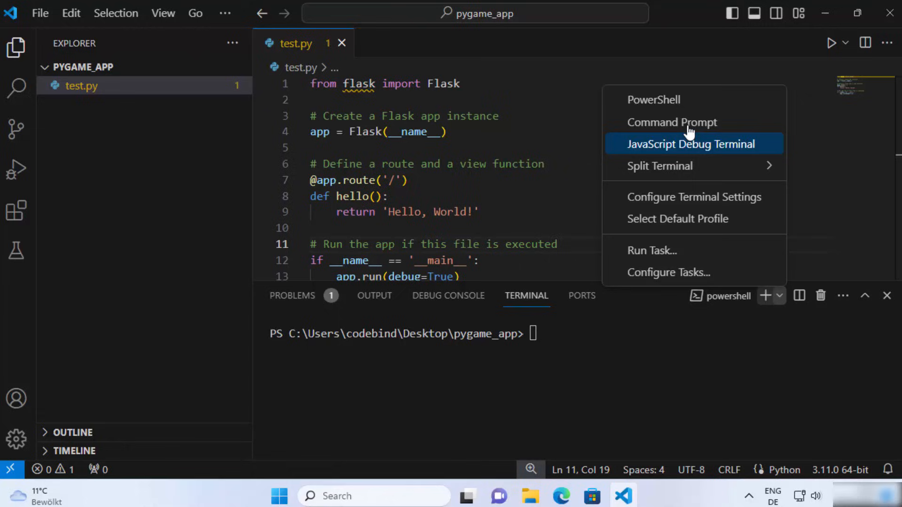
pyautogui.moveTo(672, 122)
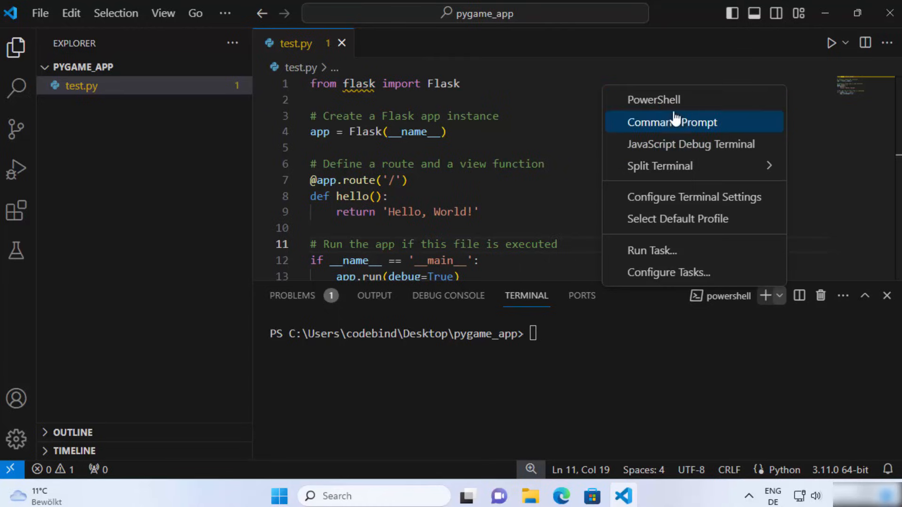
pyautogui.moveTo(672, 125)
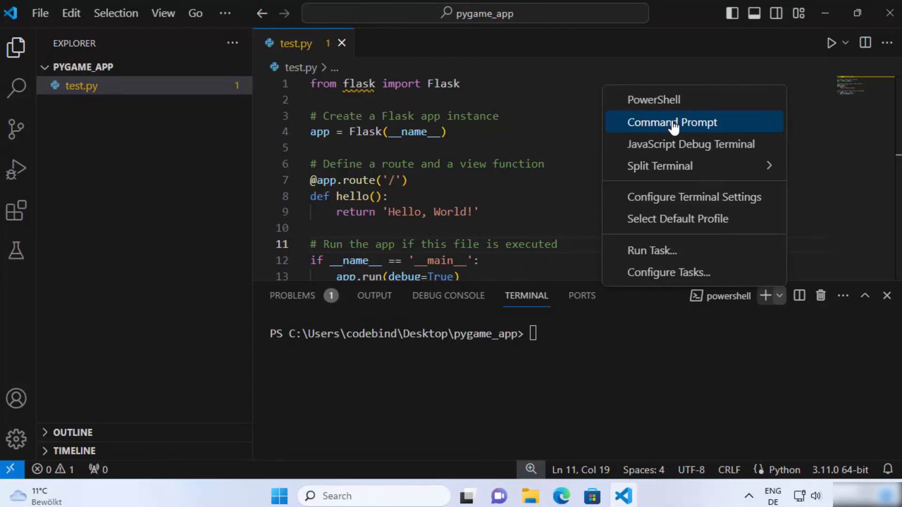
pyautogui.click(671, 122)
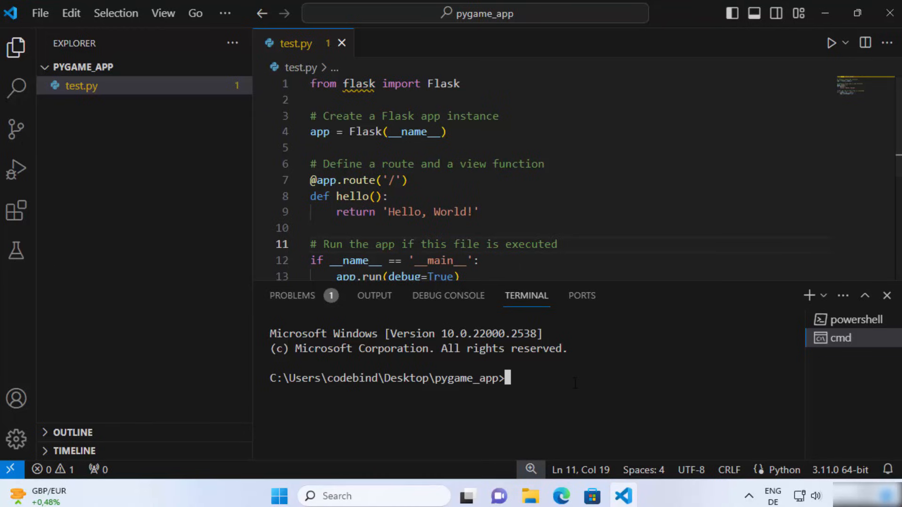
# Step: Run pip install Flask in the terminal to install Flask 3.0.2 and its dependencies
pyautogui.write('p')
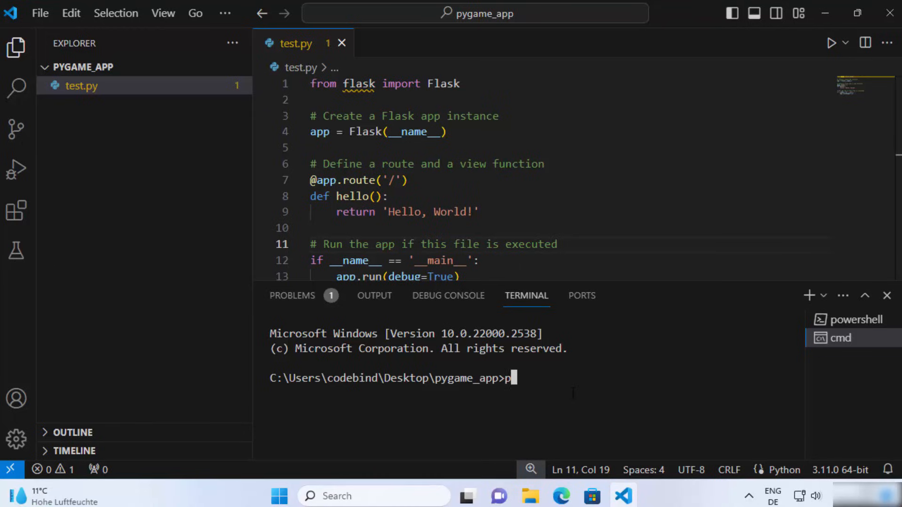
pyautogui.write('ip install')
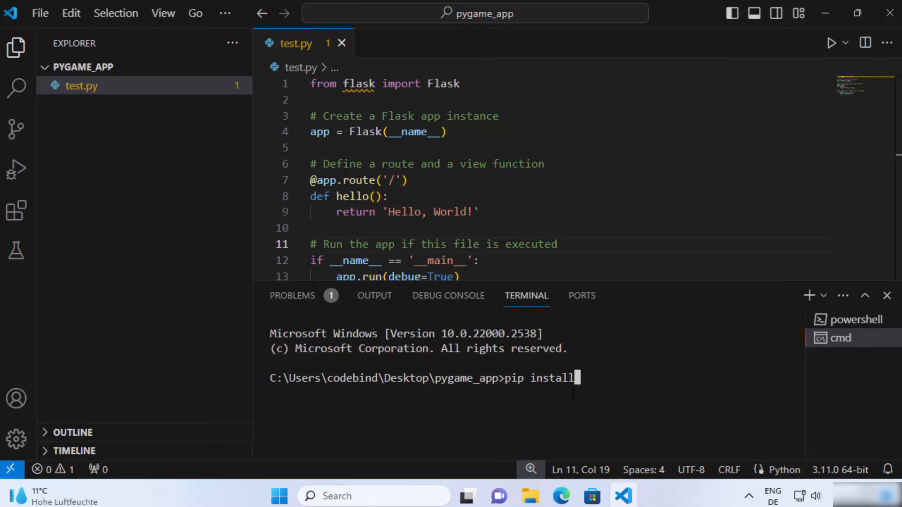
pyautogui.write('Flask')
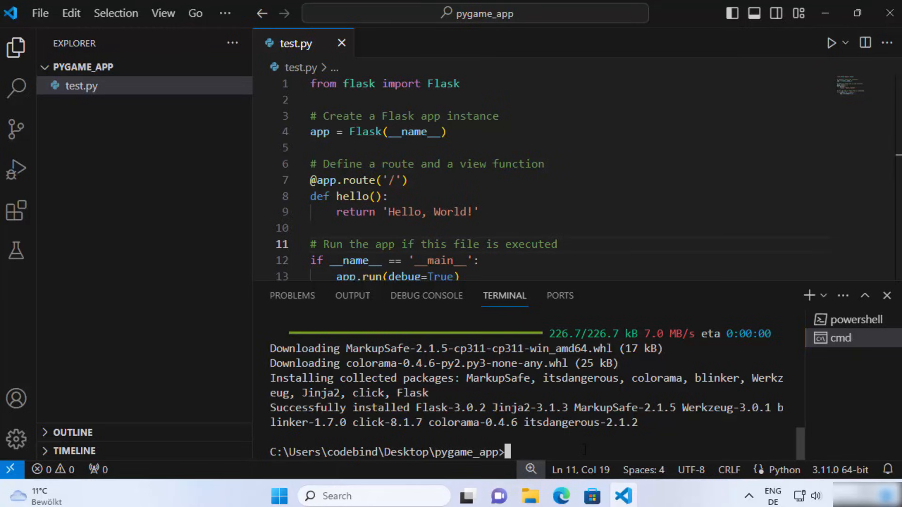
# Step: Run python test.py to start the Flask development server at 127.0.0.1:5000
pyautogui.write('python test.py')
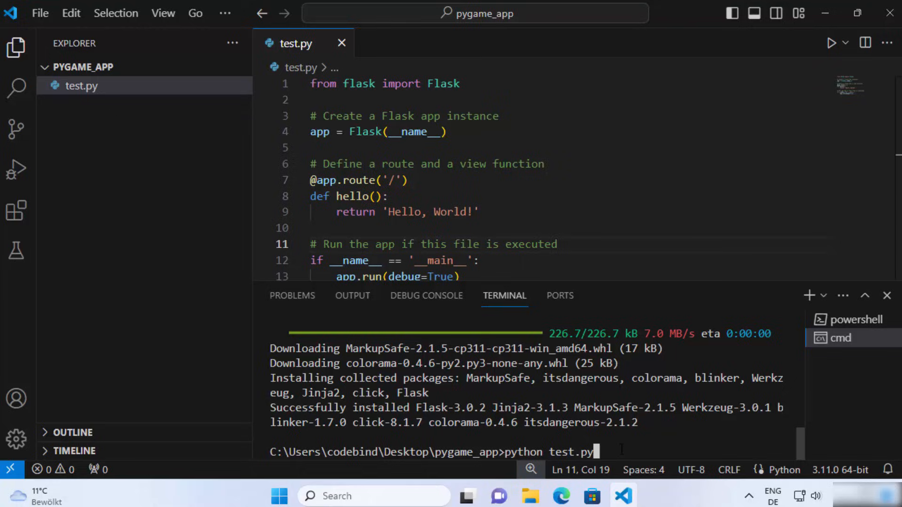
pyautogui.moveTo(593, 452); pyautogui.dragTo(502, 452)
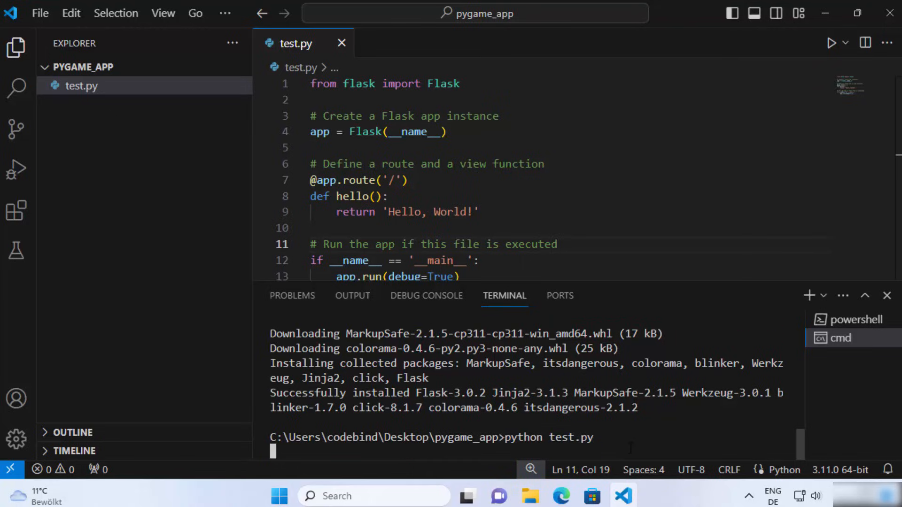
pyautogui.press('Enter')
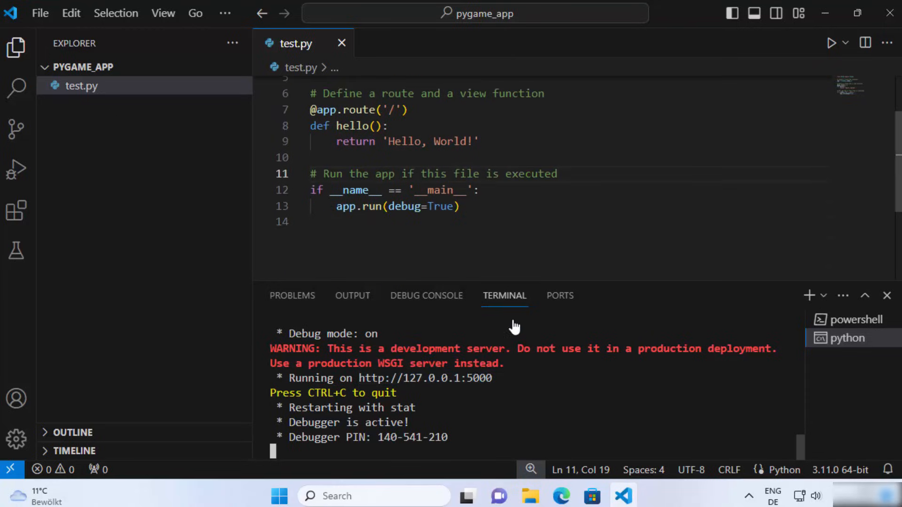
pyautogui.moveTo(425, 377)
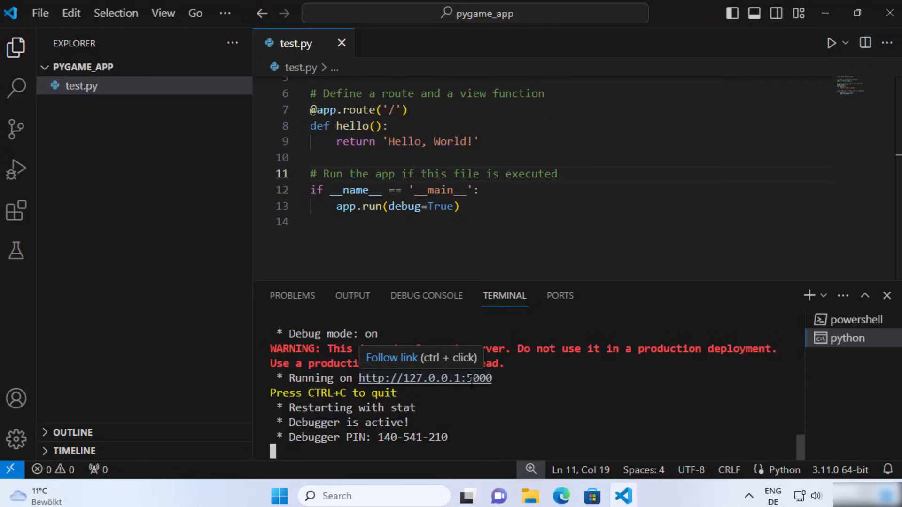
pyautogui.moveTo(463, 382)
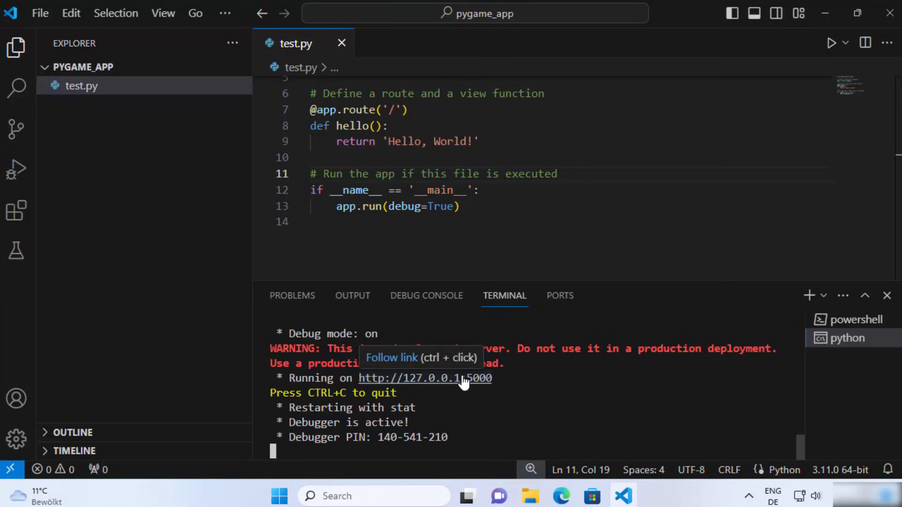
pyautogui.moveTo(437, 384)
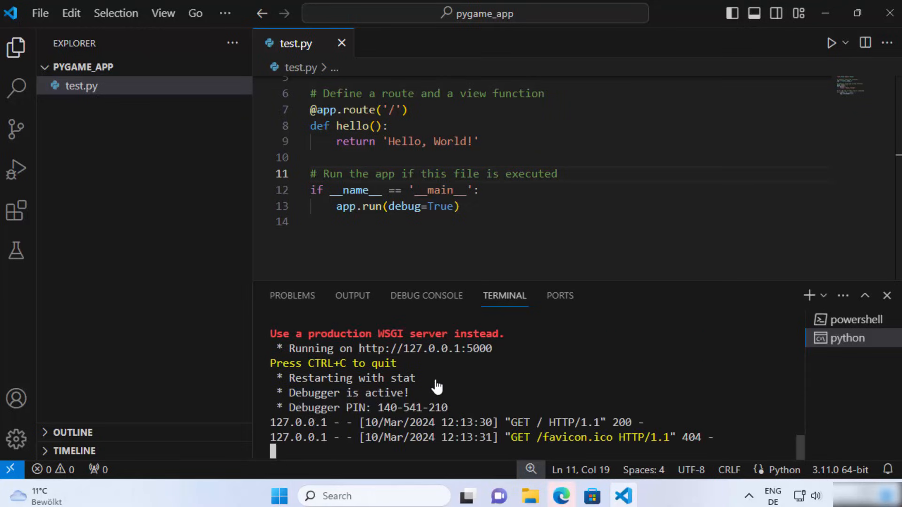
pyautogui.click(561, 496)
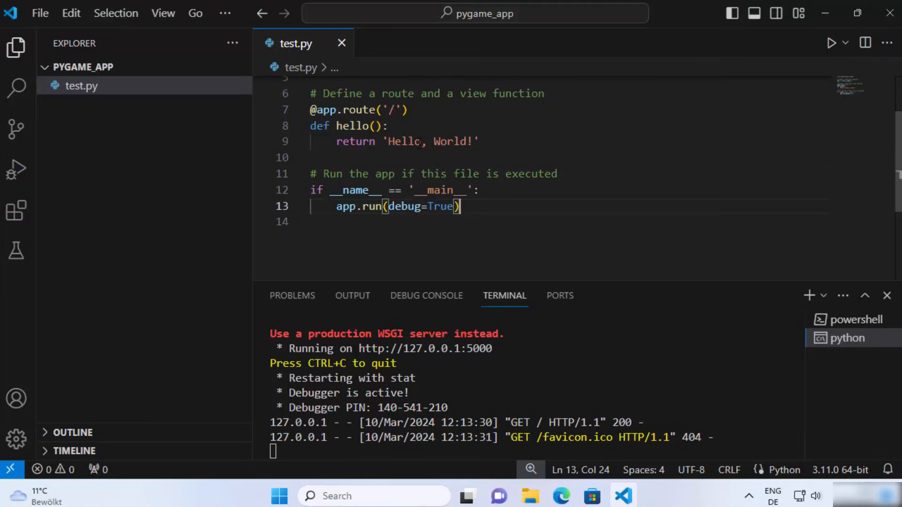
pyautogui.doubleClick(404, 141)
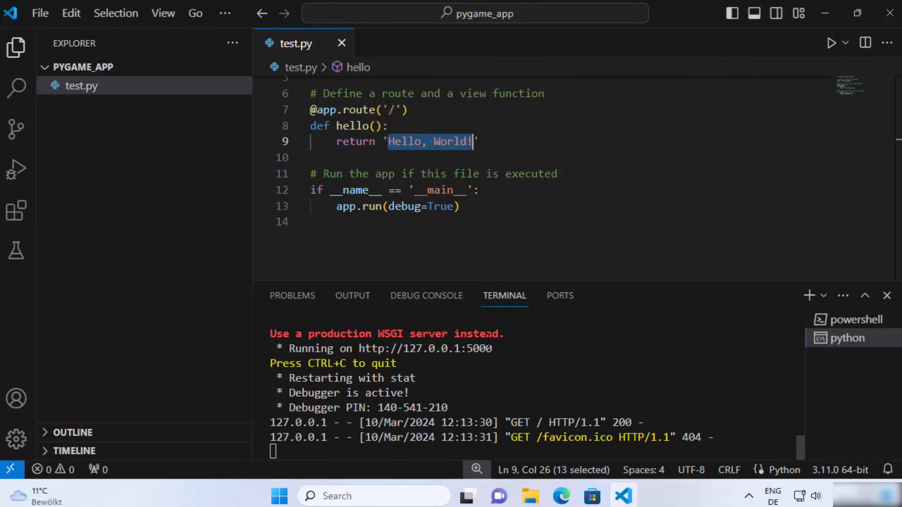
pyautogui.moveTo(425, 349)
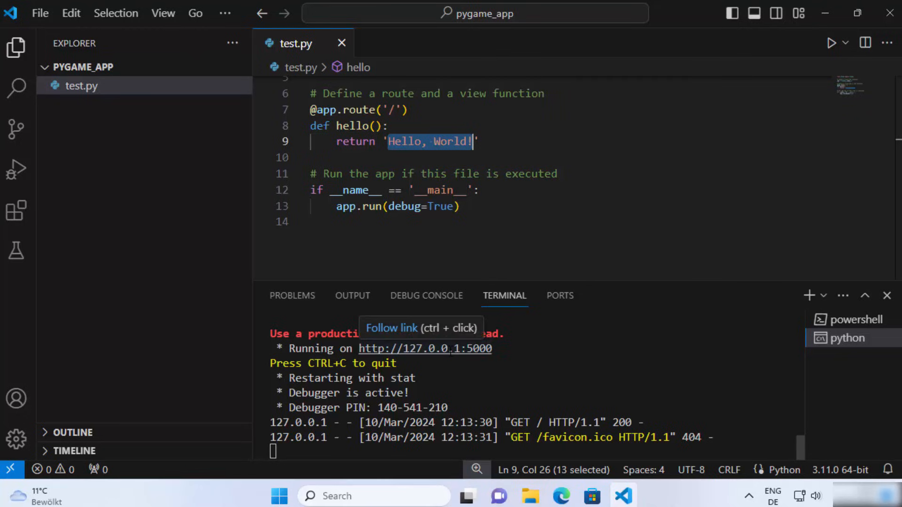
pyautogui.moveTo(501, 380)
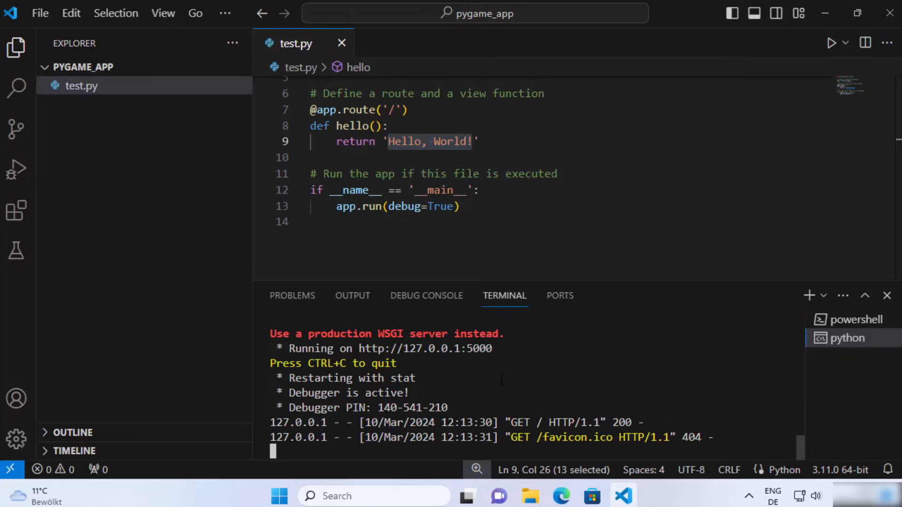